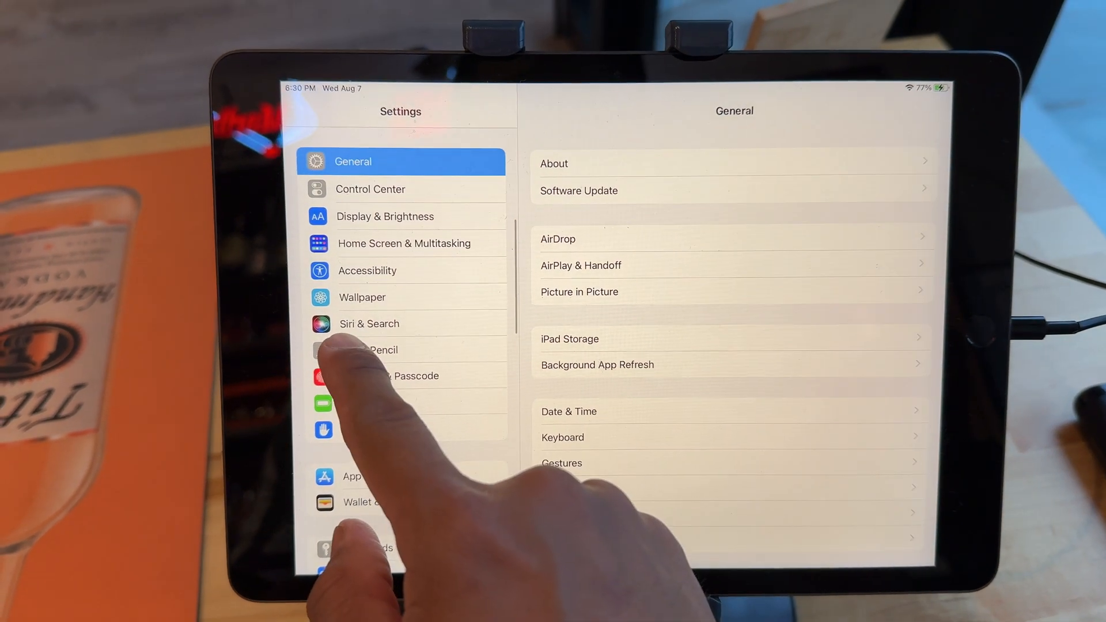
Step: Go to Siri & Search from the Settings sidebar
left_click(368, 322)
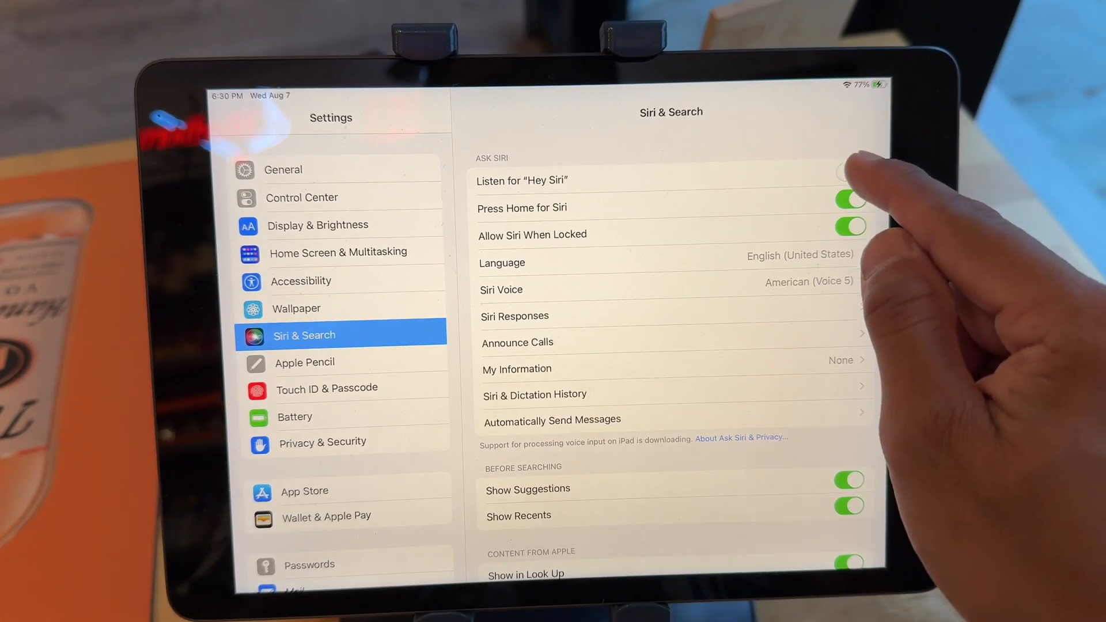
Step: Enable Listen for "Hey Siri" and run the voice training until it is ready
left_click(851, 180)
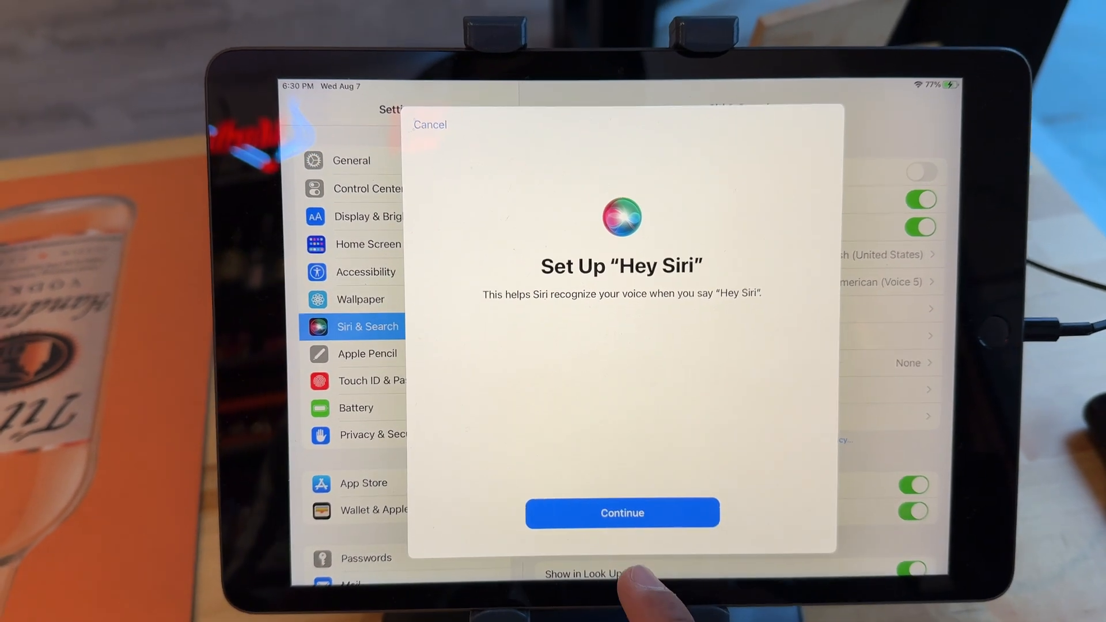
left_click(621, 513)
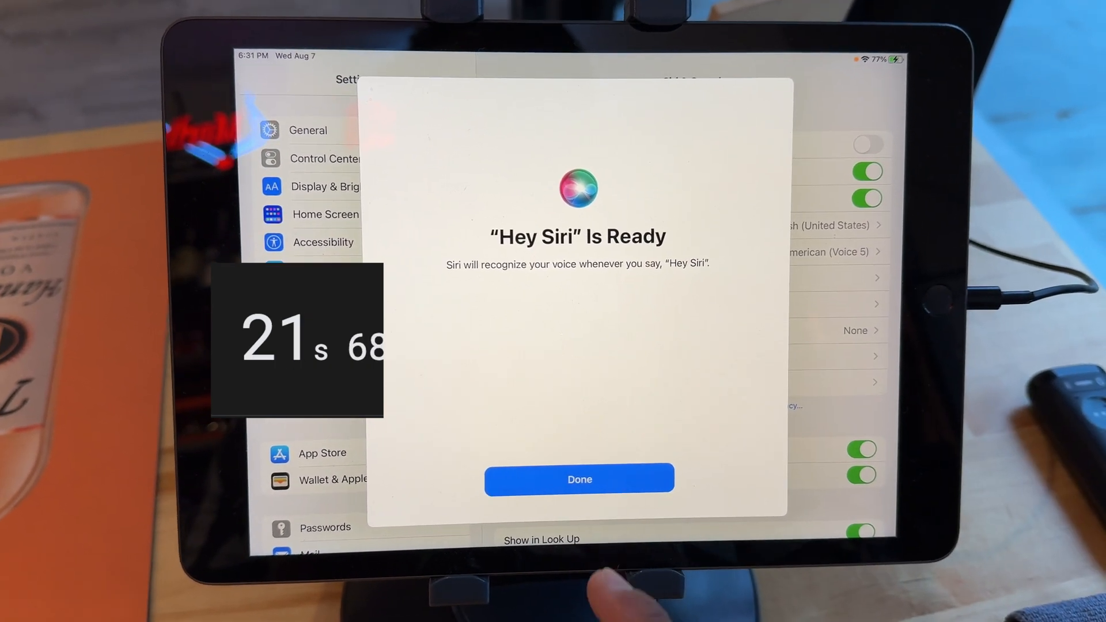
Step: Dismiss the "Hey Siri" Is Ready confirmation with Done
left_click(579, 480)
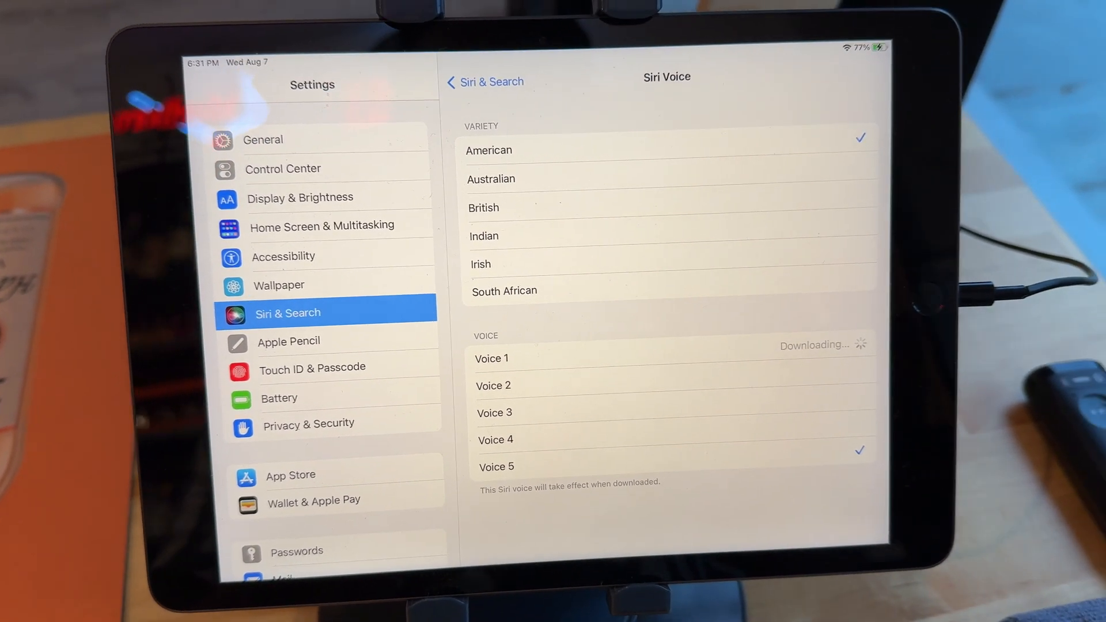
left_click(508, 373)
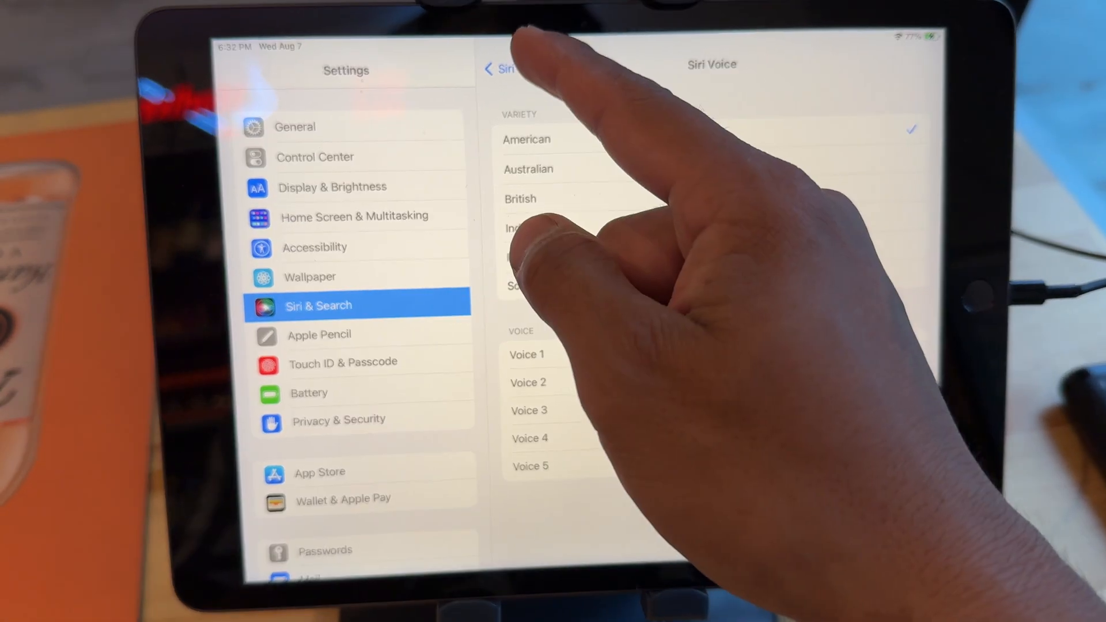
Step: Return to Siri & Search and re-enable Listen for "Hey Siri" to restart setup
left_click(498, 68)
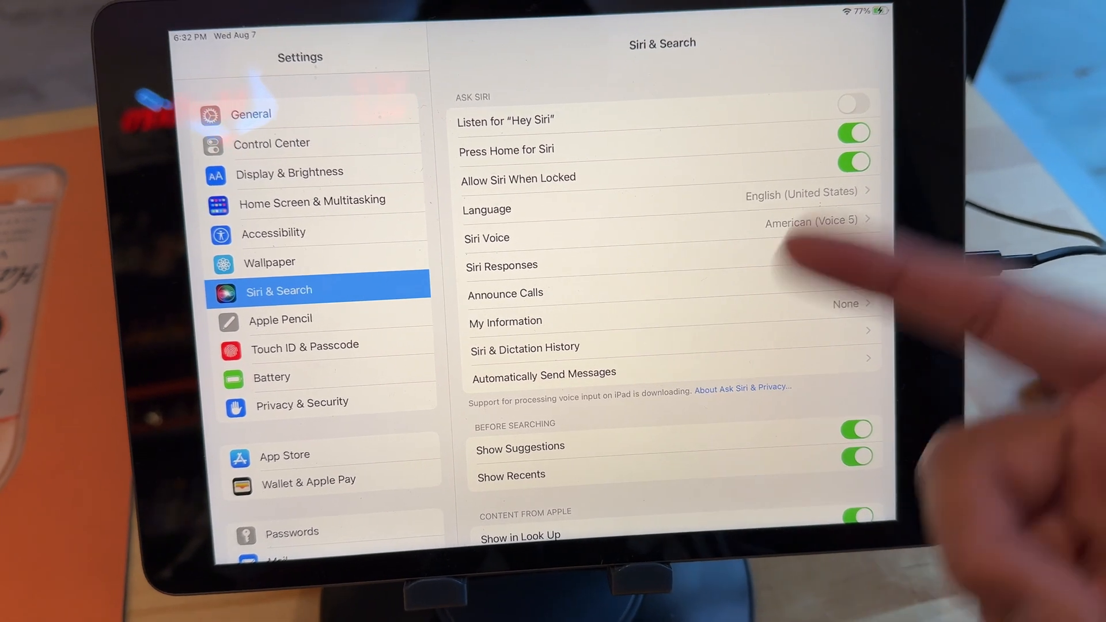
left_click(852, 104)
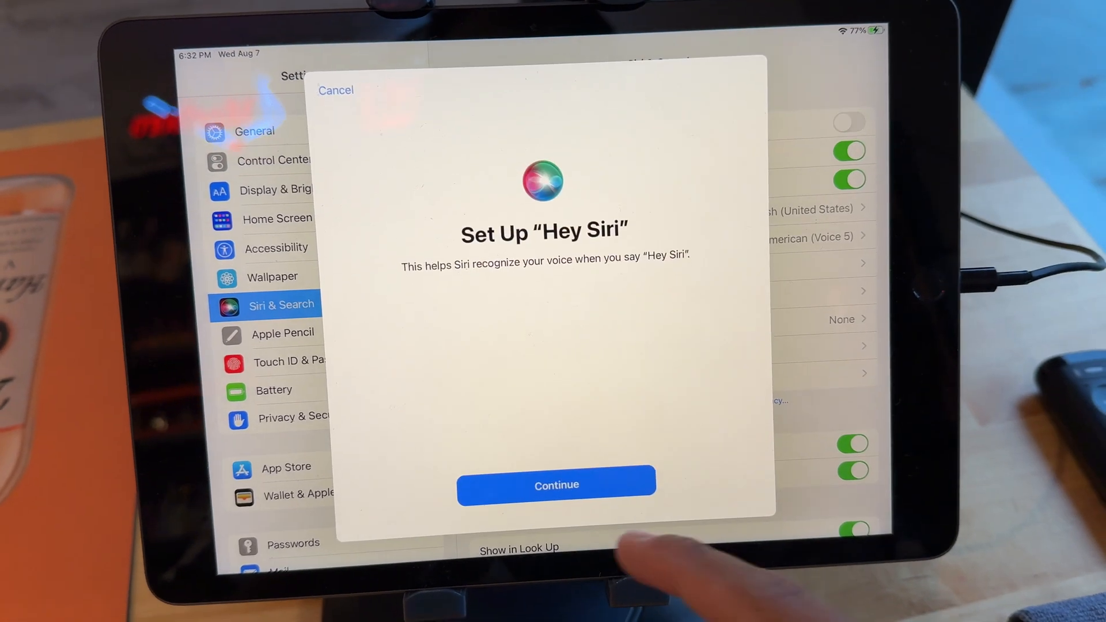